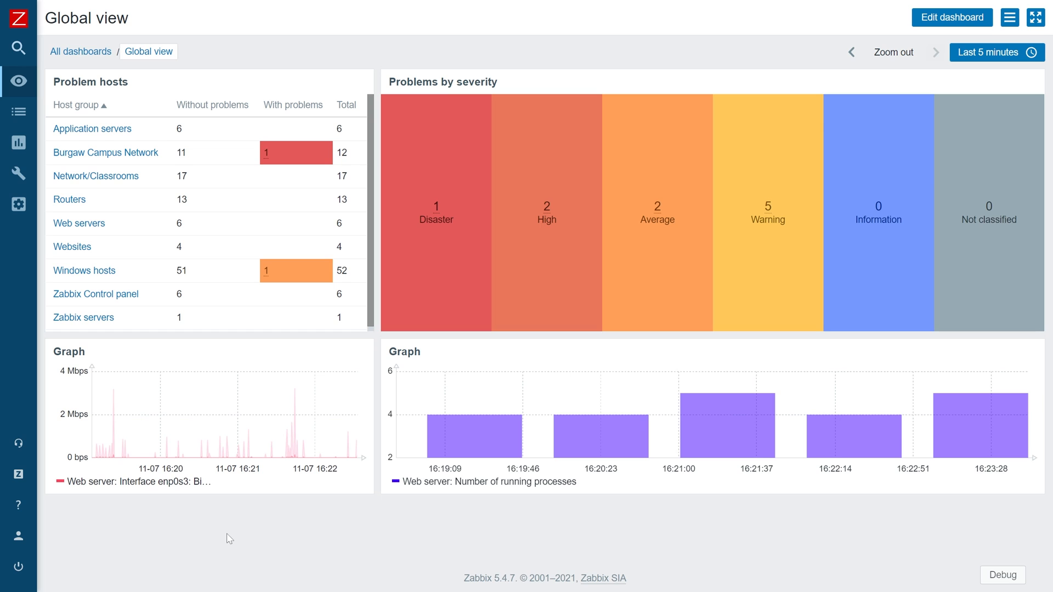
Go to the Hosts configuration list from the sidebar.
left_click(18, 173)
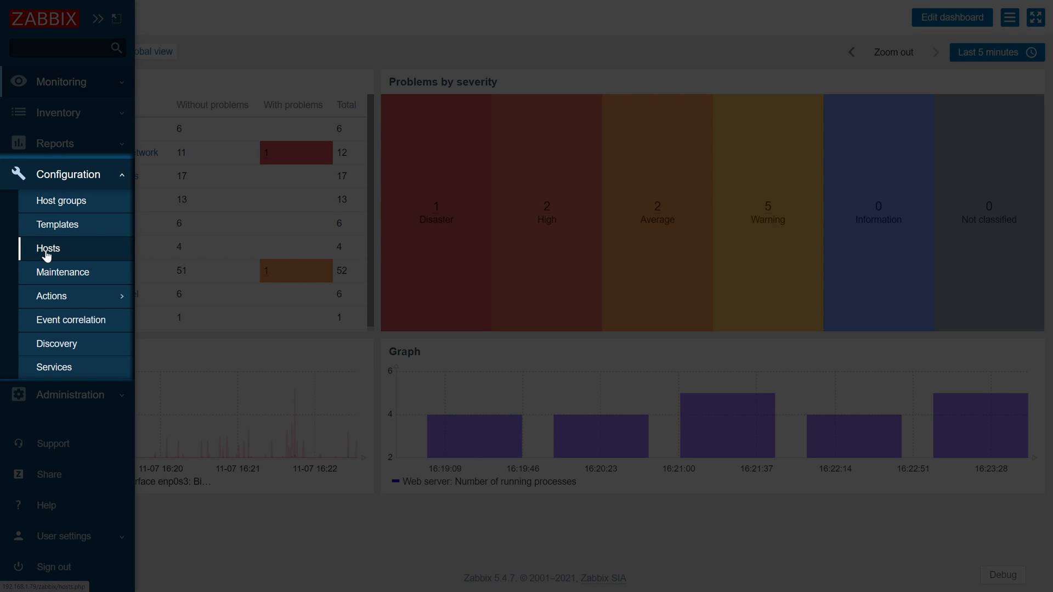
left_click(48, 249)
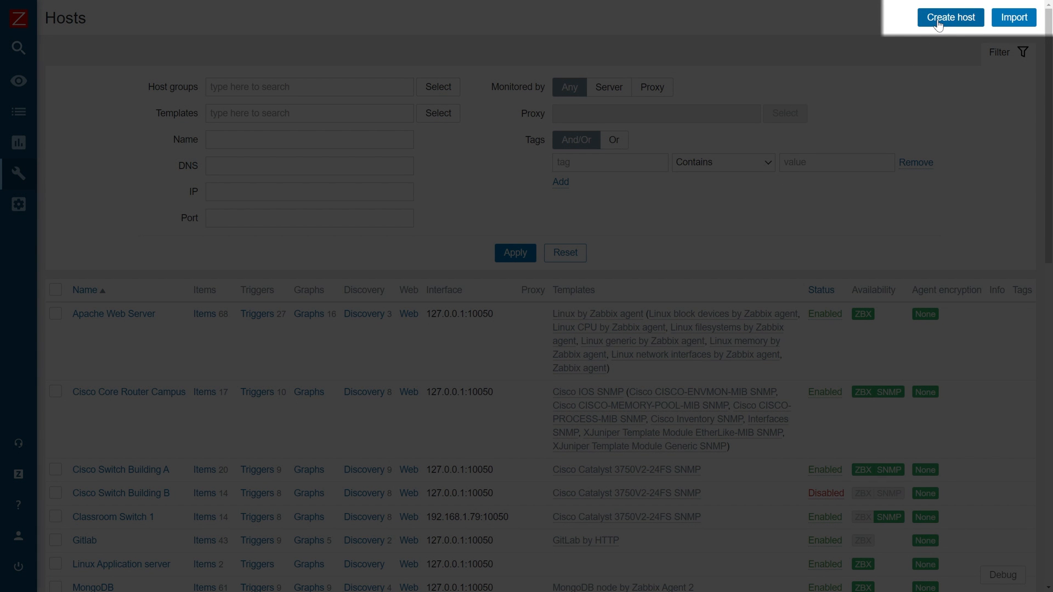
Add host 'Custom Application' in the Application servers group.
left_click(950, 17)
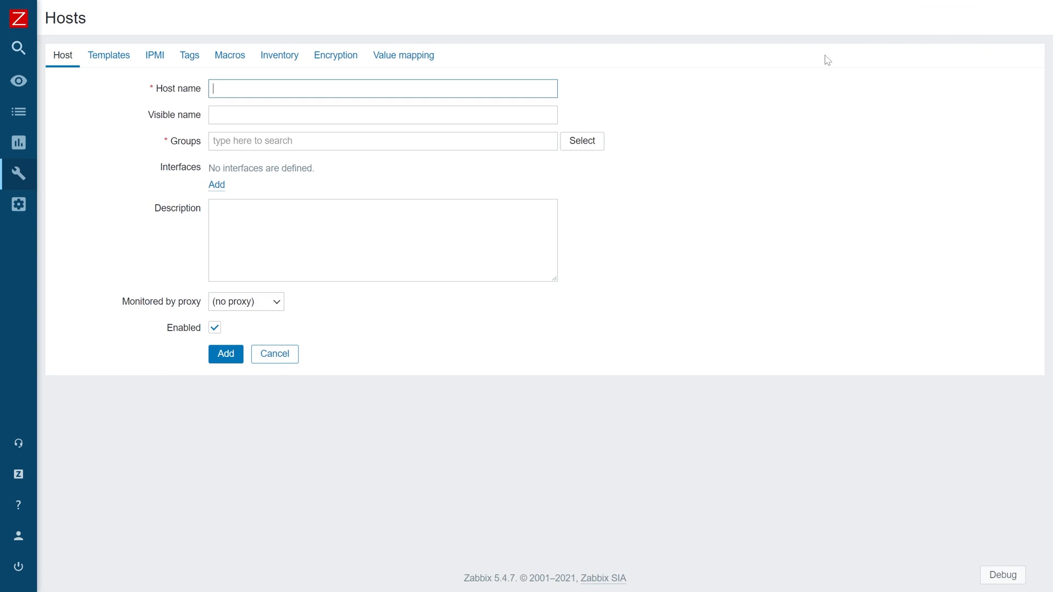
type("Custom")
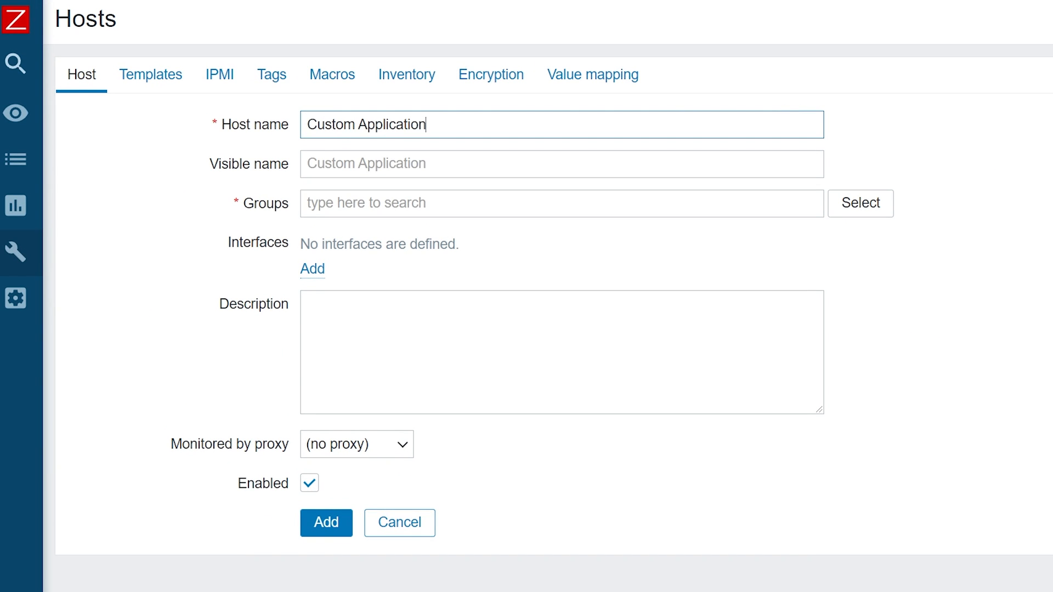
type("App")
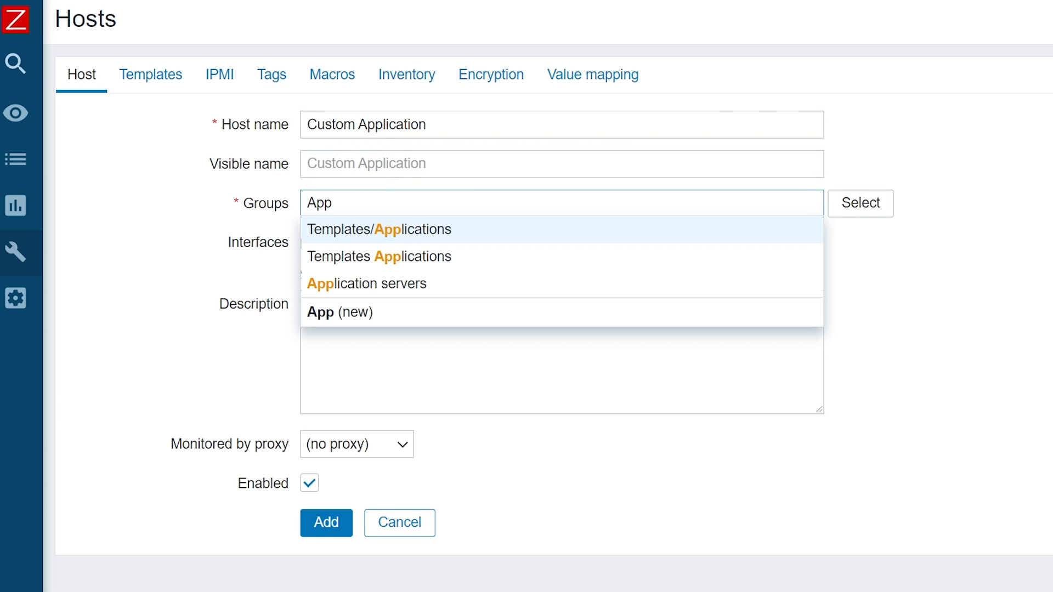
left_click(366, 283)
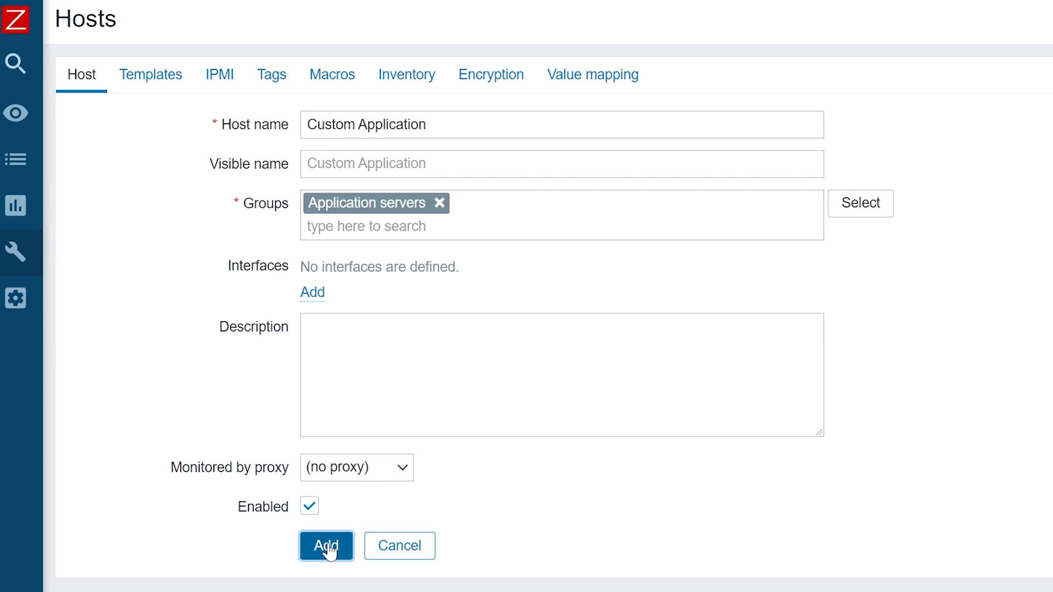
left_click(325, 545)
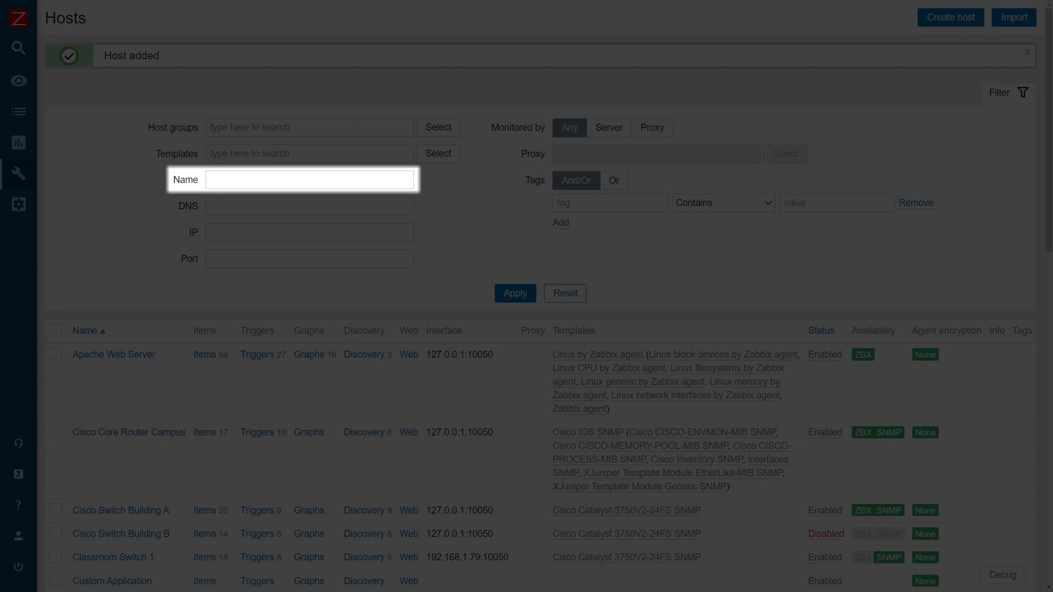
Filter hosts by name 'Custom Application' and go to its Items list.
type("Custom Application")
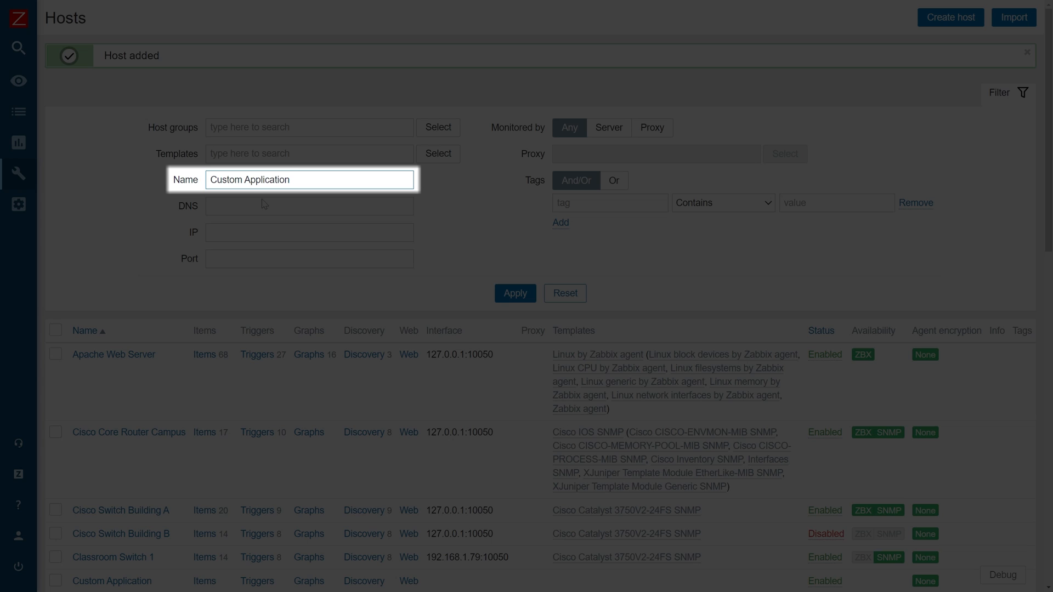
left_click(514, 292)
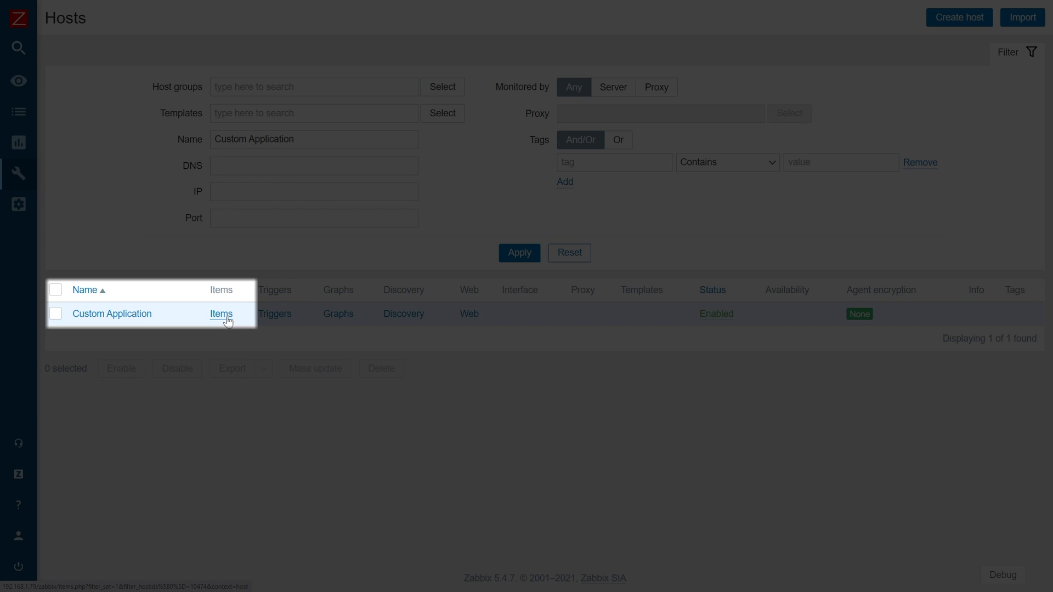
left_click(220, 314)
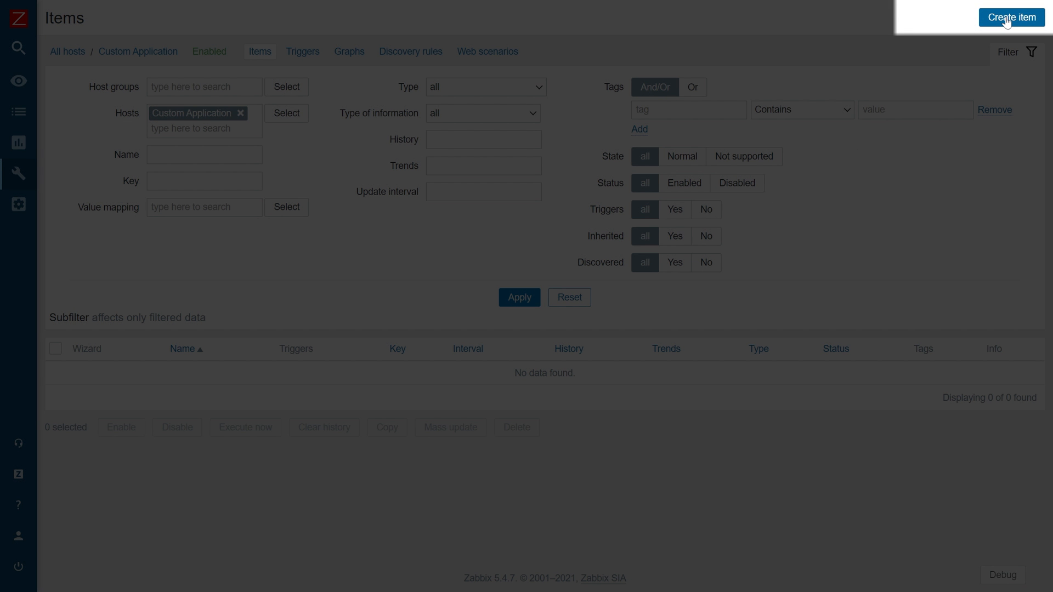
Start a new item named 'Application status' of type Zabbix trapper.
left_click(1011, 16)
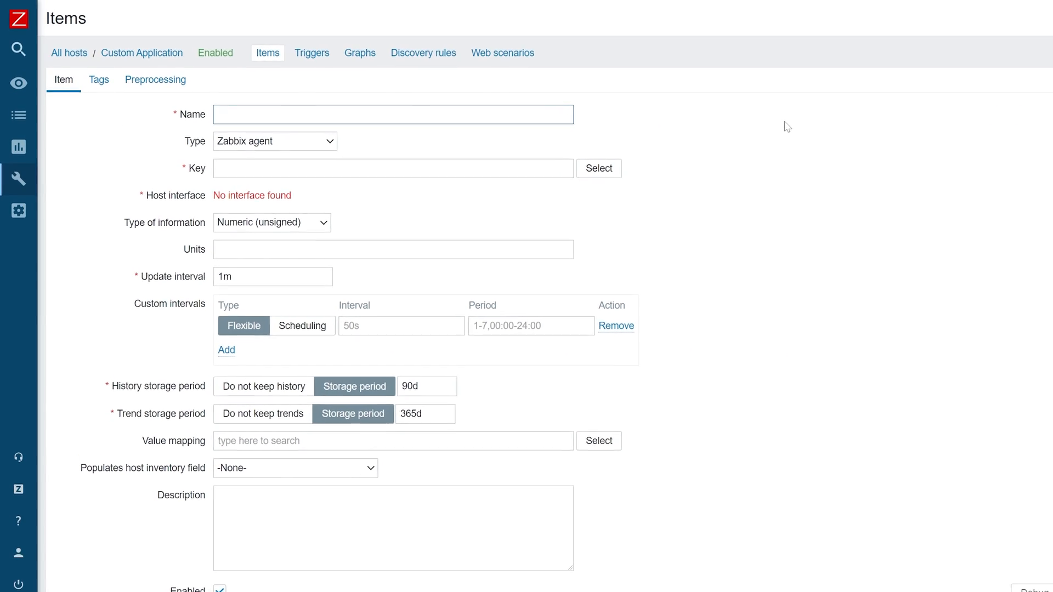
type("A")
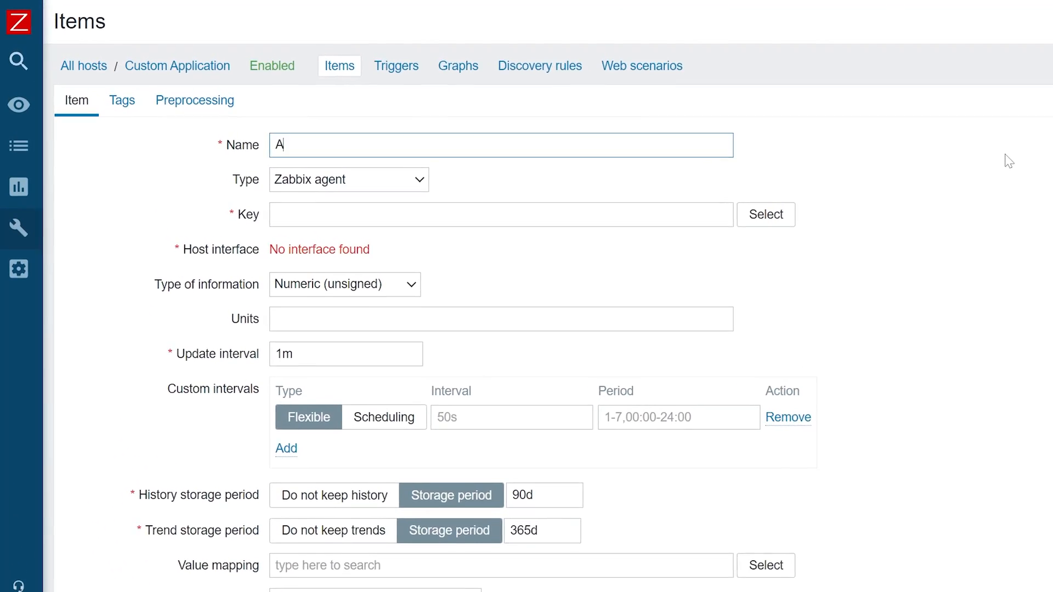
type("pplication stat")
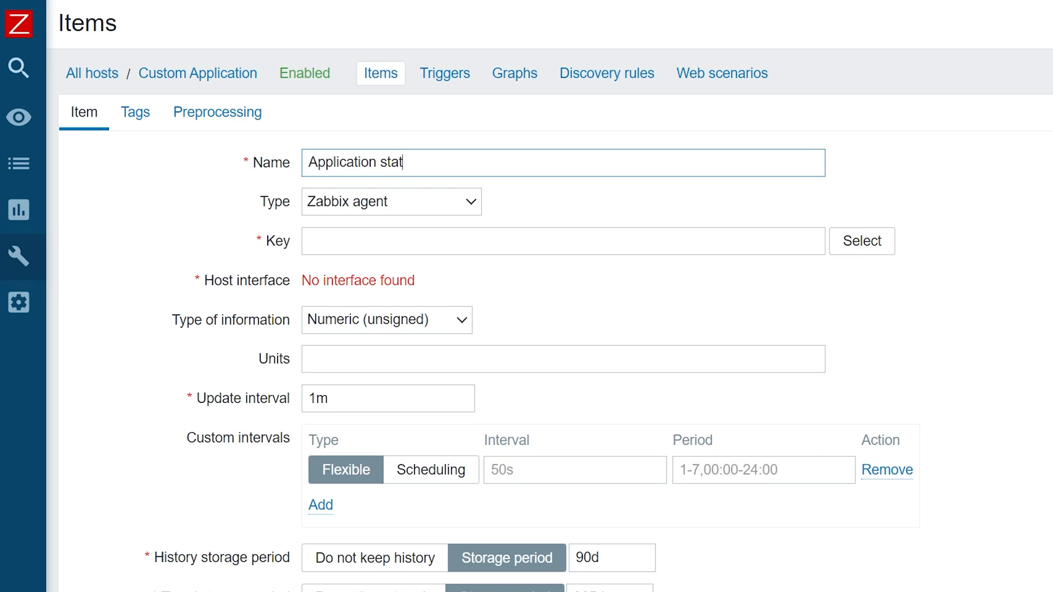
left_click(392, 202)
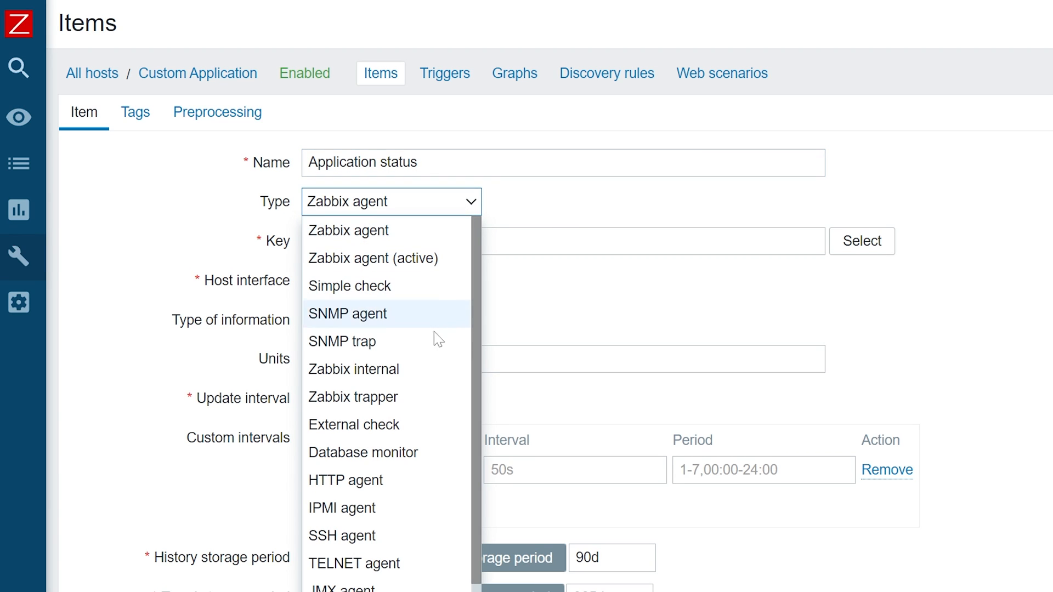
mouse_move(424, 397)
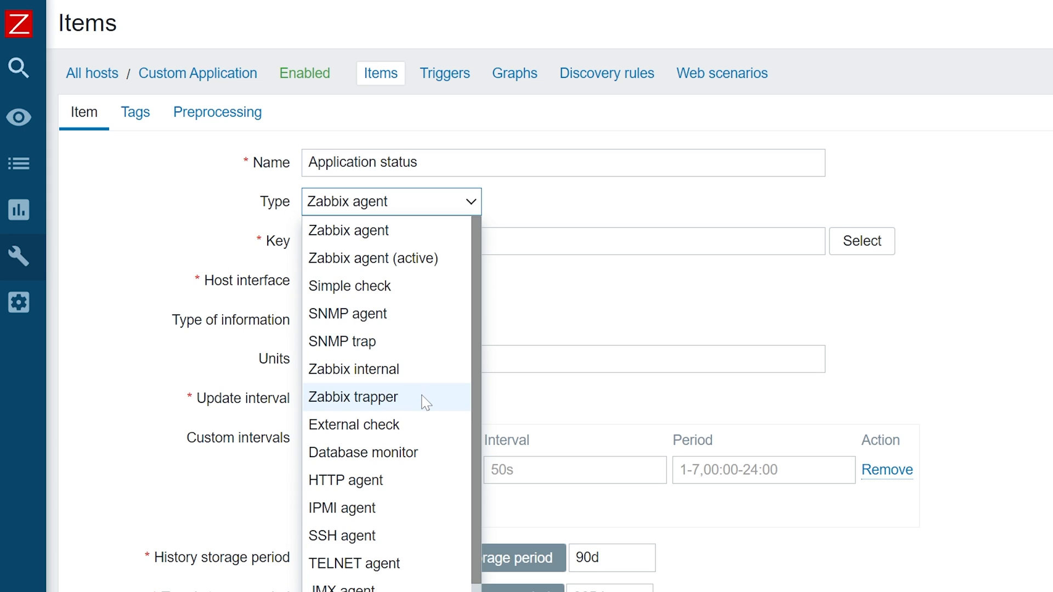
left_click(353, 397)
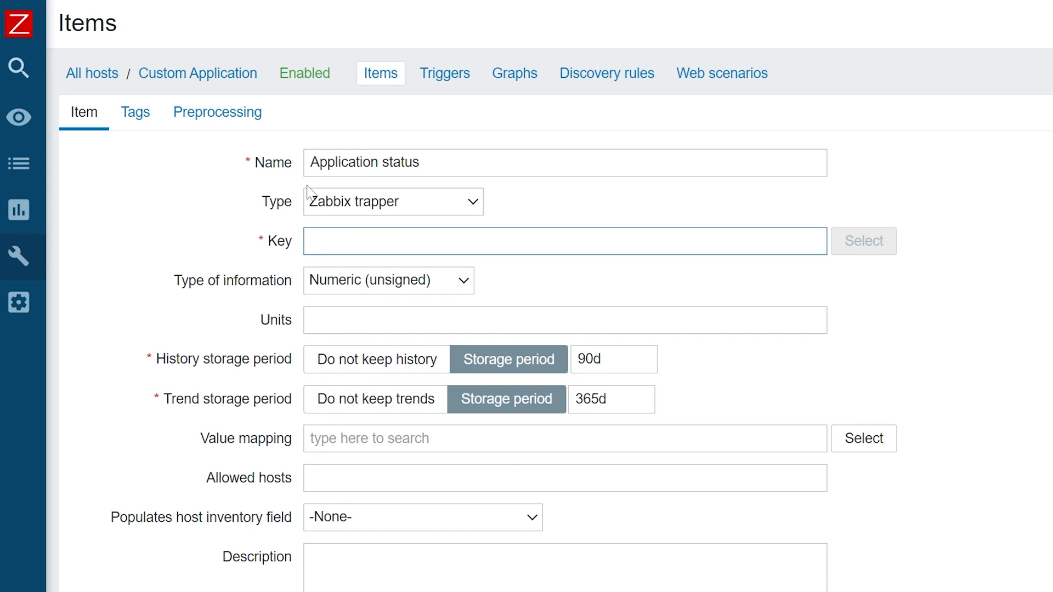
Give it key application.status, Character information type, and add the item.
type("application")
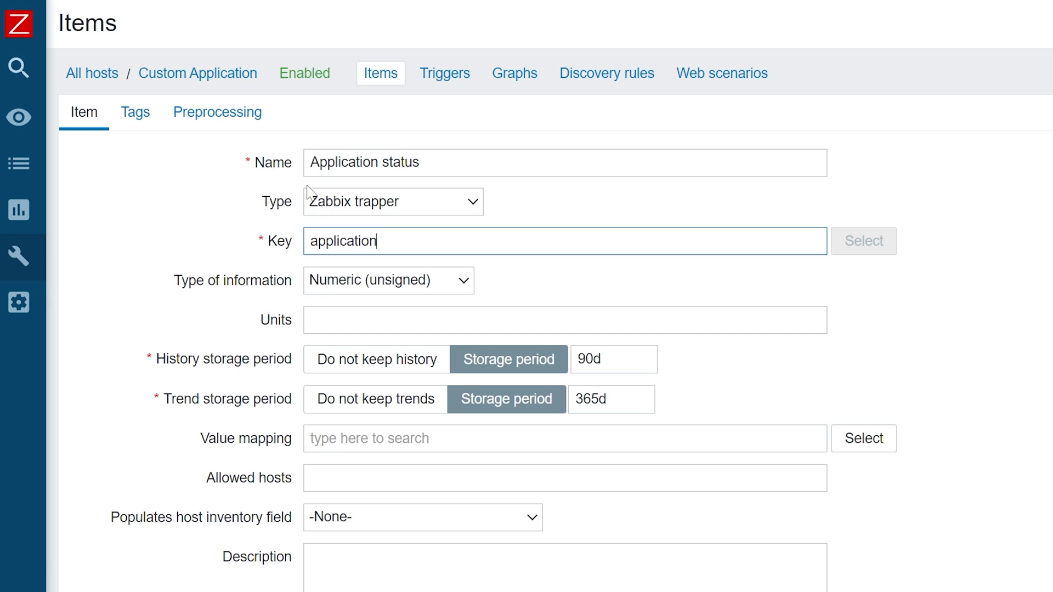
type(".status")
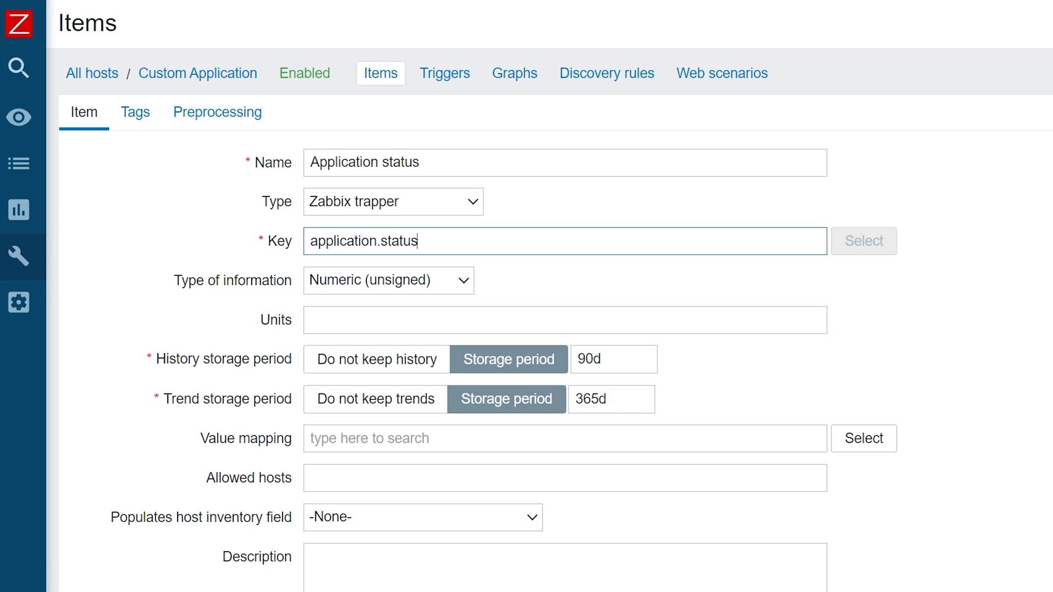
left_click(388, 280)
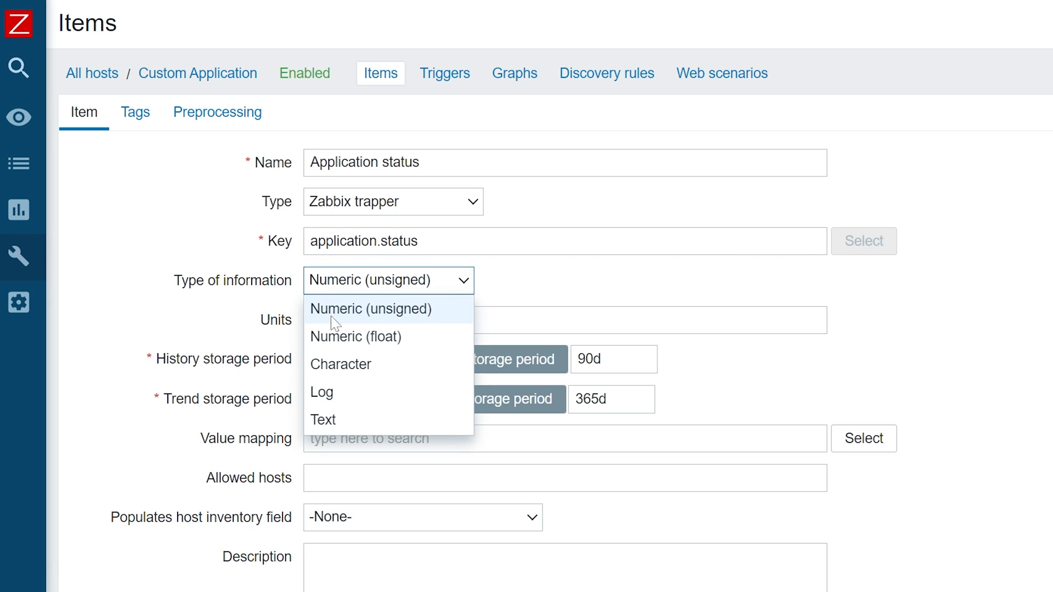
left_click(340, 365)
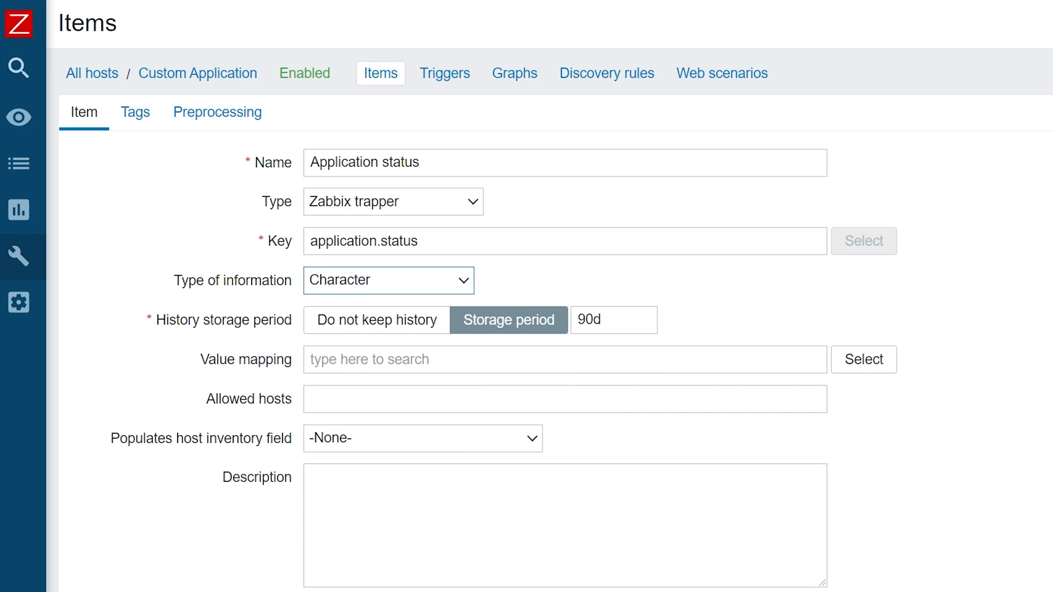
mouse_move(295, 346)
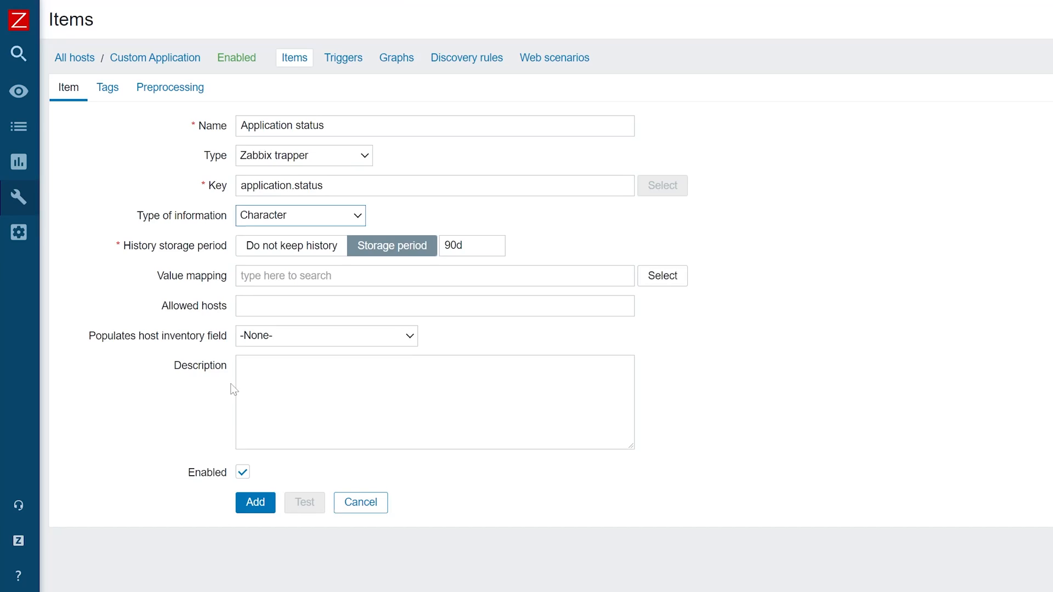
left_click(255, 502)
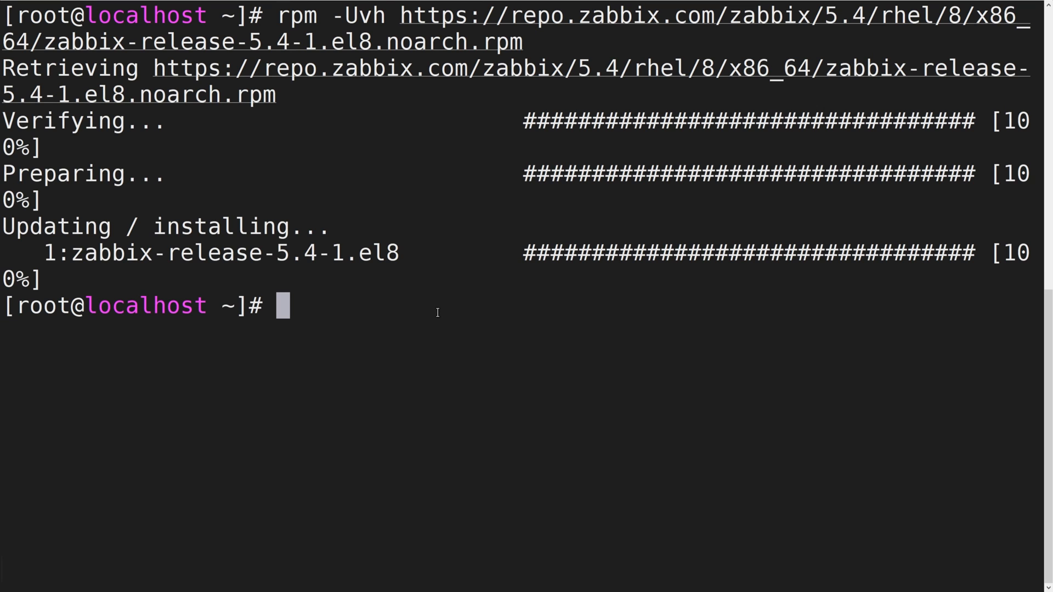
Install the zabbix-sender package with yum.
type("yum install")
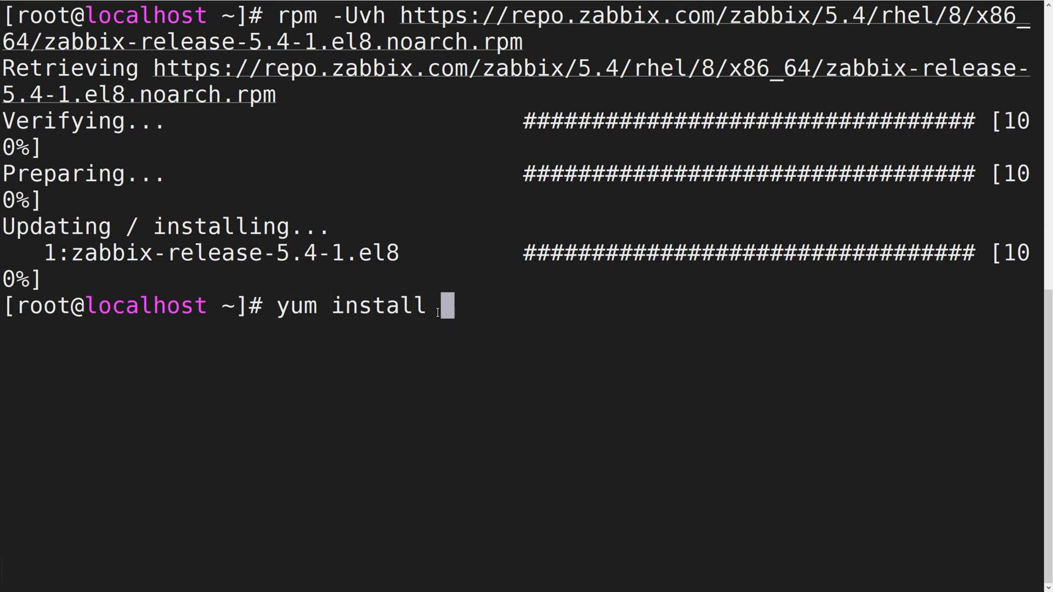
type("zabbix-sender")
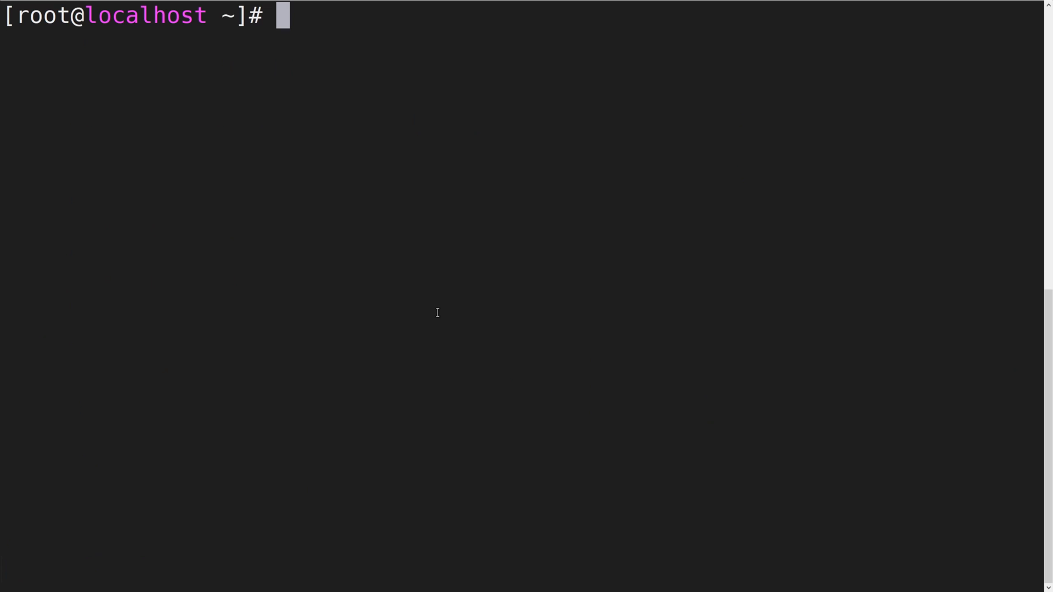
Run zabbix_sender -z 192.168.1.79 -s 'Custom Application' -k application.status -o Up.
type("zabbix_")
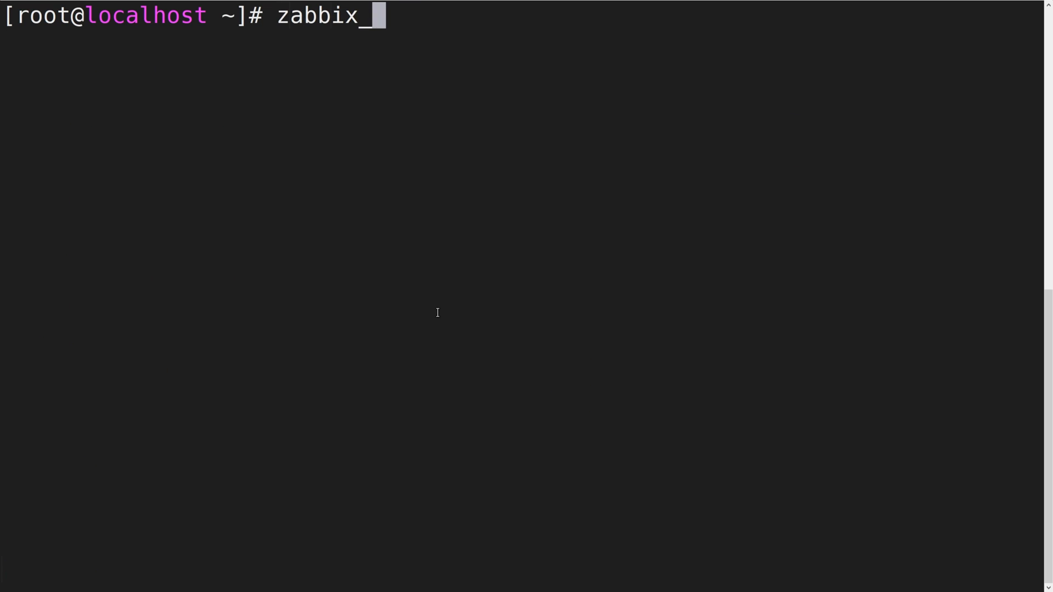
type("sender -z 192")
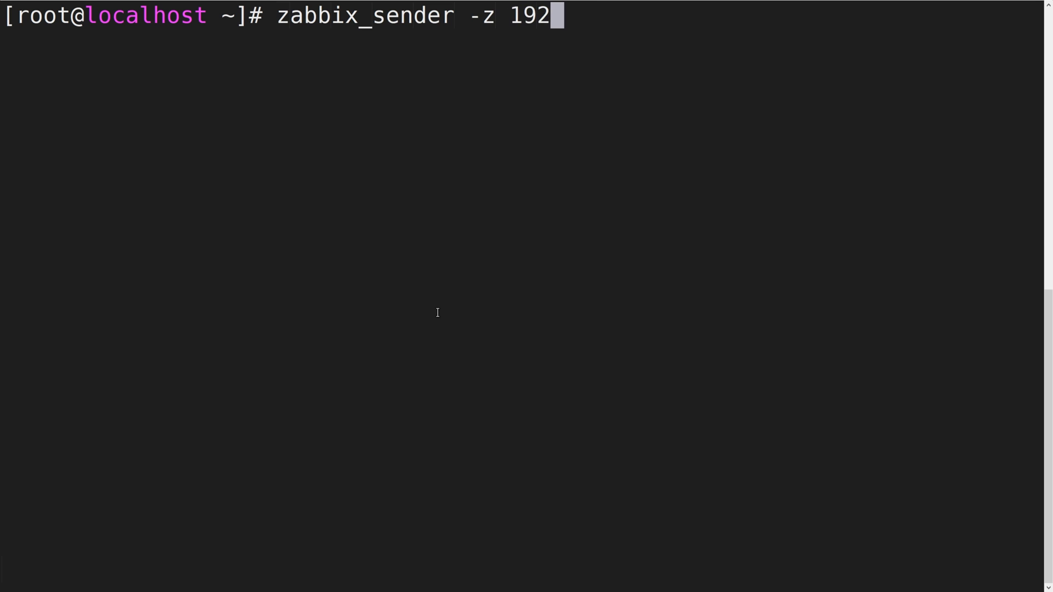
type(".168.1.79")
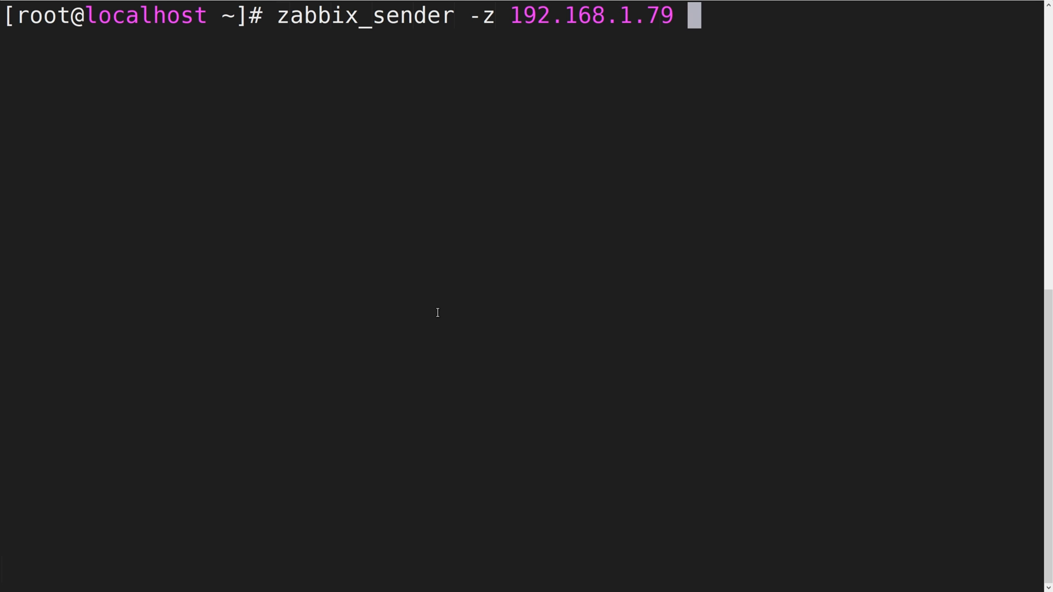
type("-s ''")
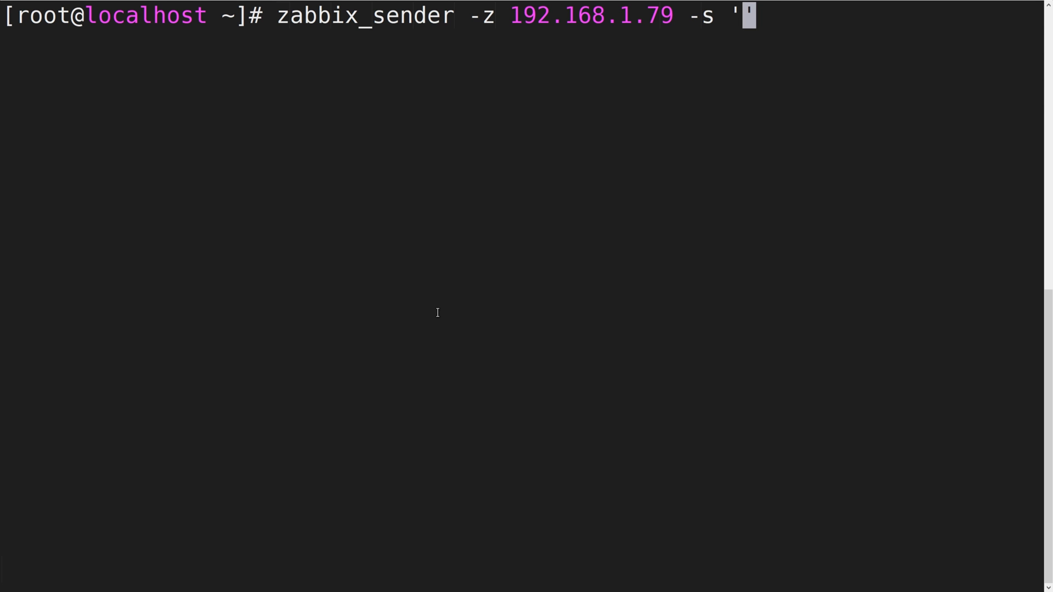
type("Custom Appl")
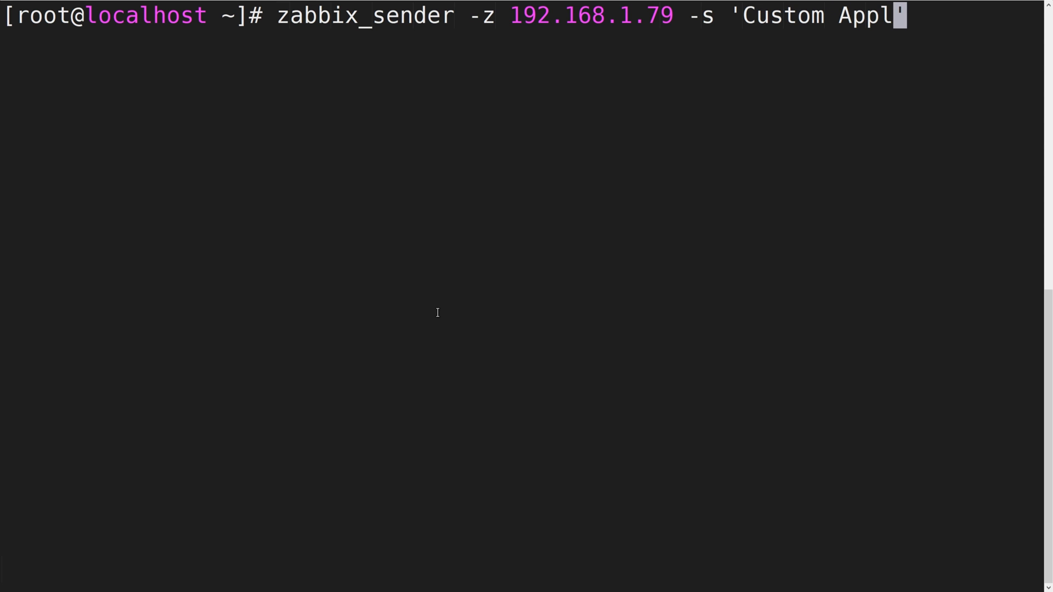
type("ication'")
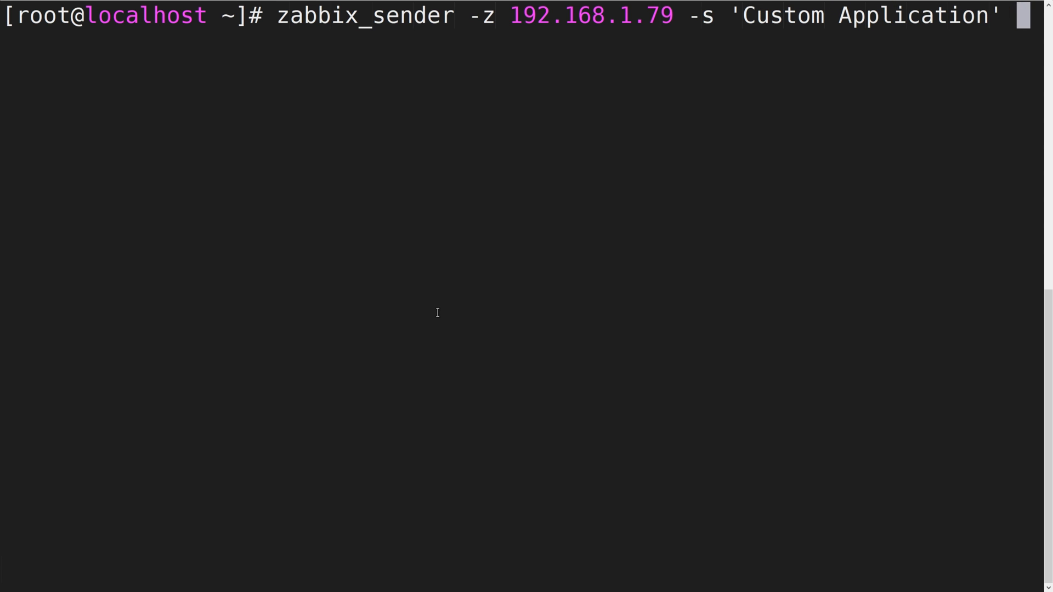
type("-k")
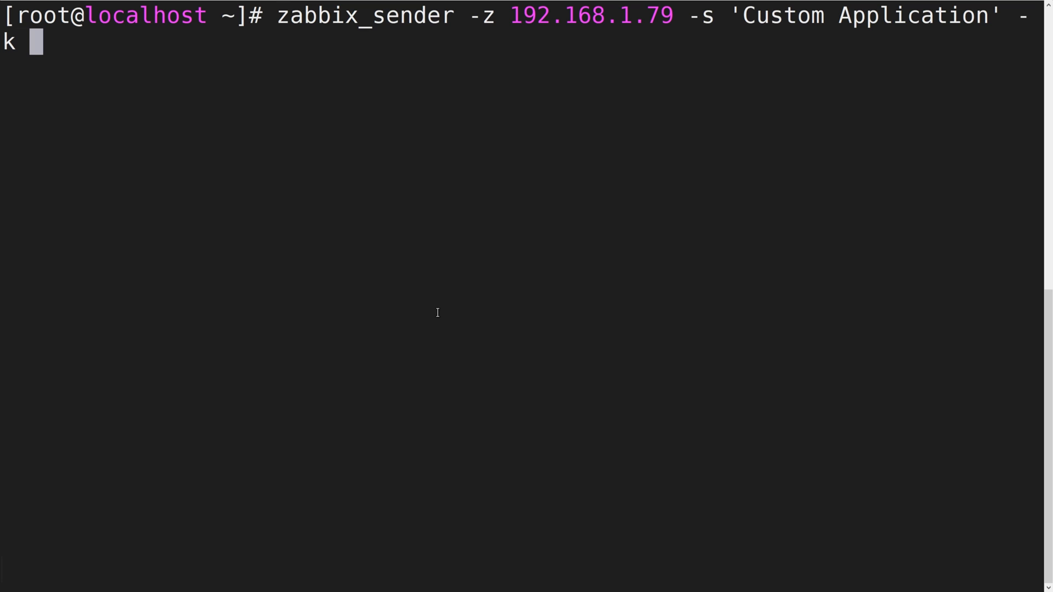
type("application.")
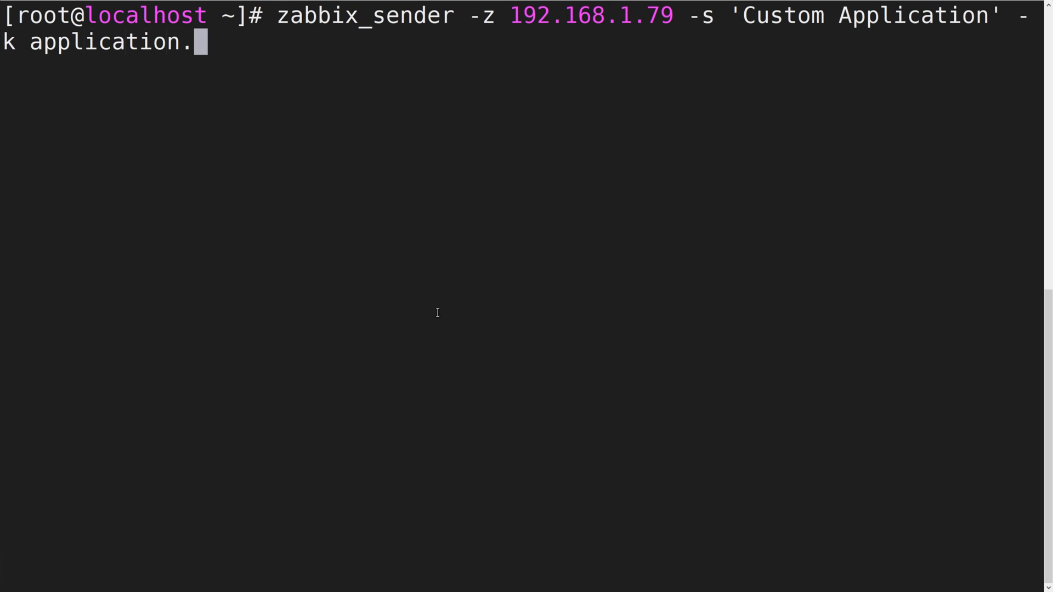
type("status -")
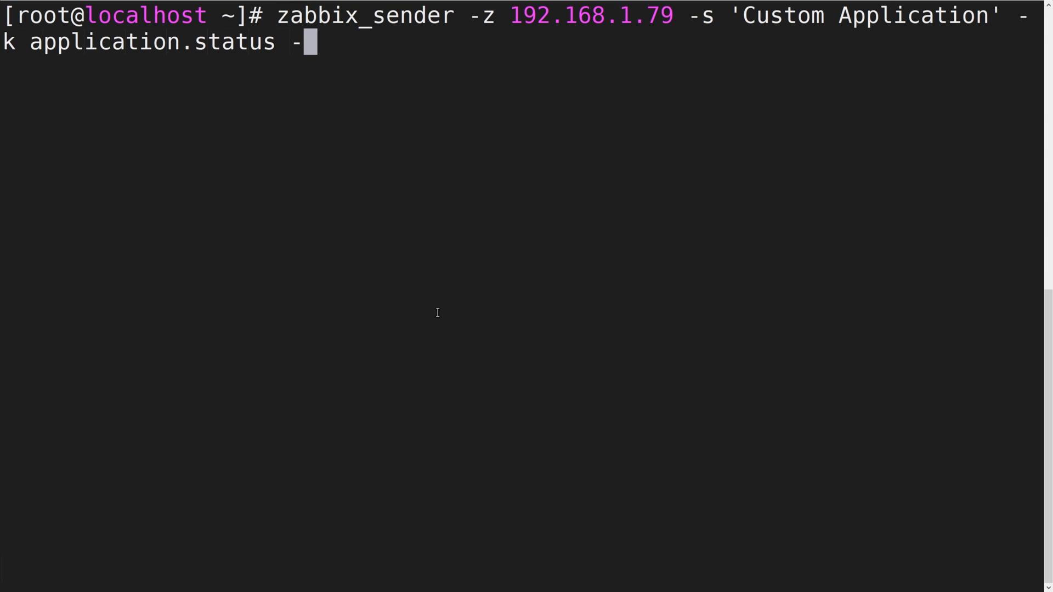
type("o Up")
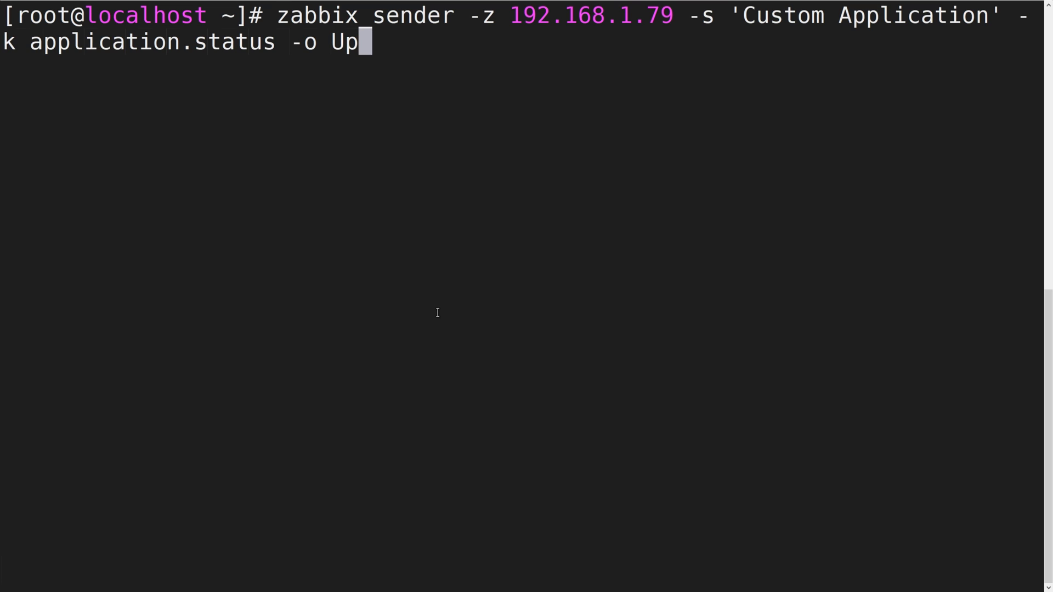
key("Enter")
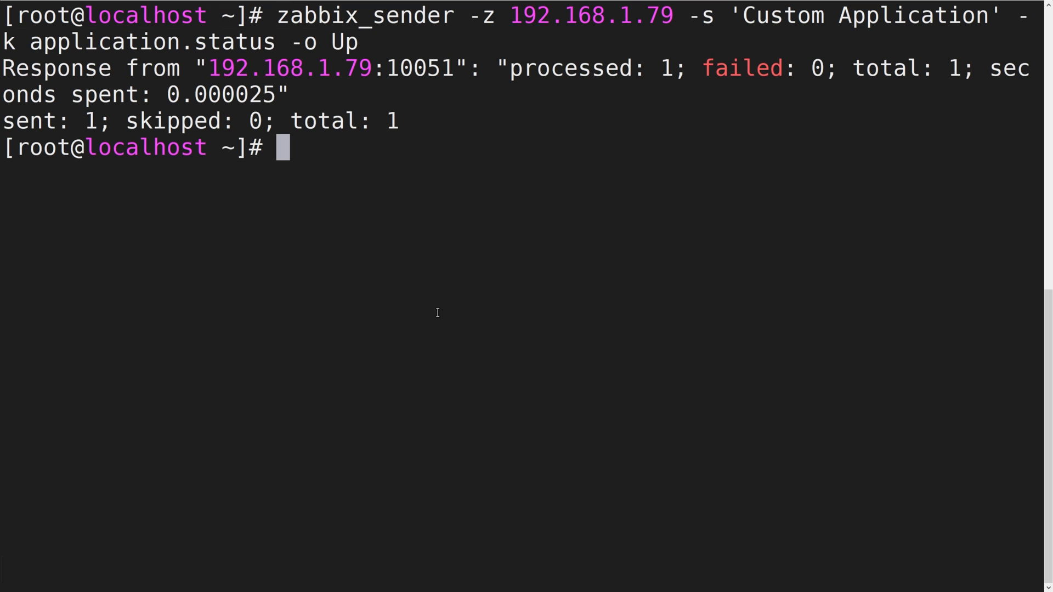
double_click(563, 68)
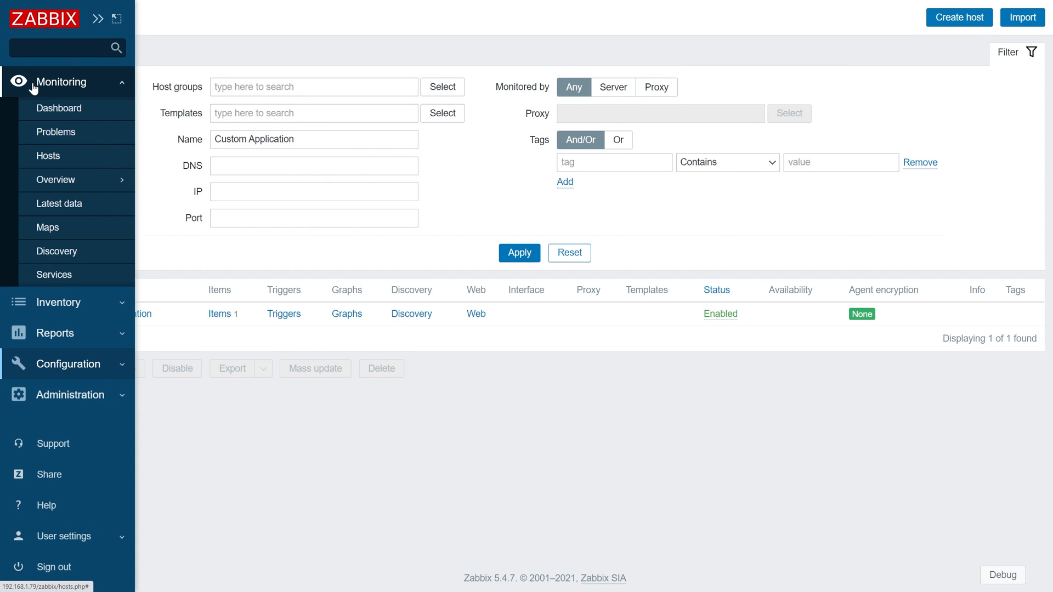
Show Latest data filtered to the Custom Application host, where Application status reads Up.
left_click(59, 204)
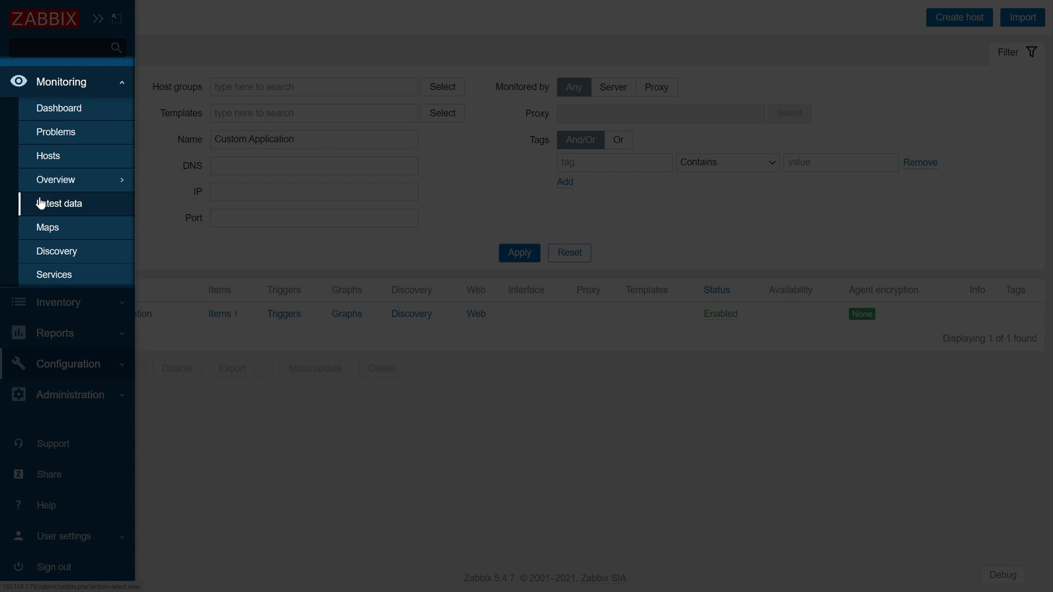
left_click(64, 204)
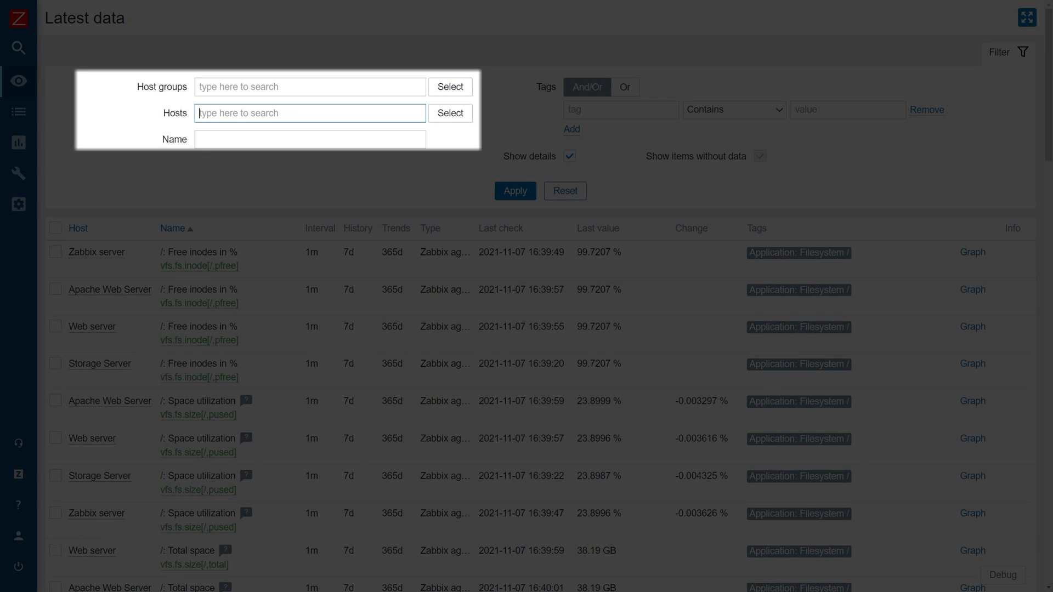
type("Custom")
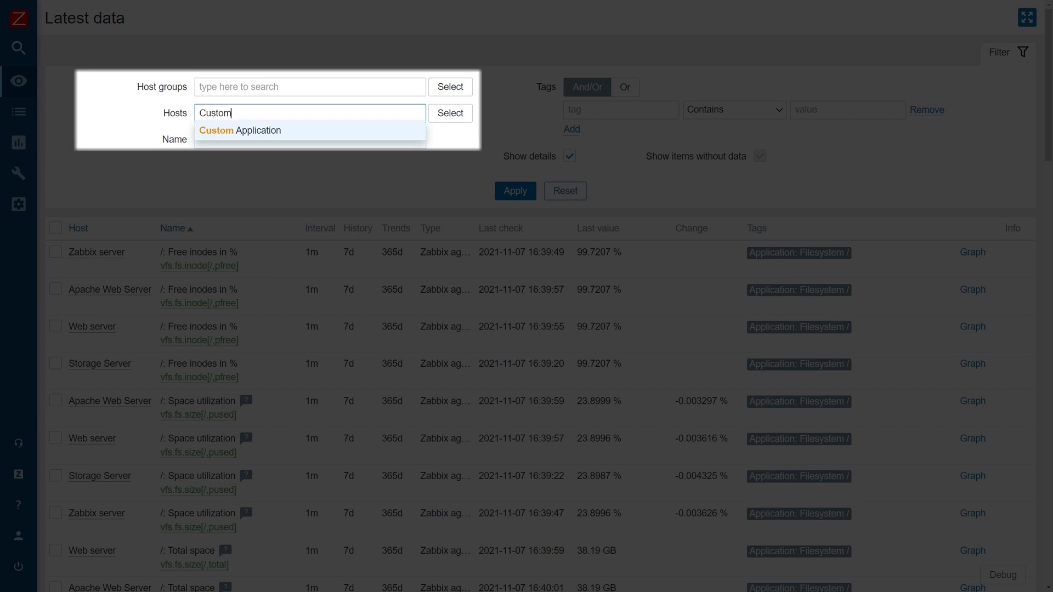
left_click(240, 130)
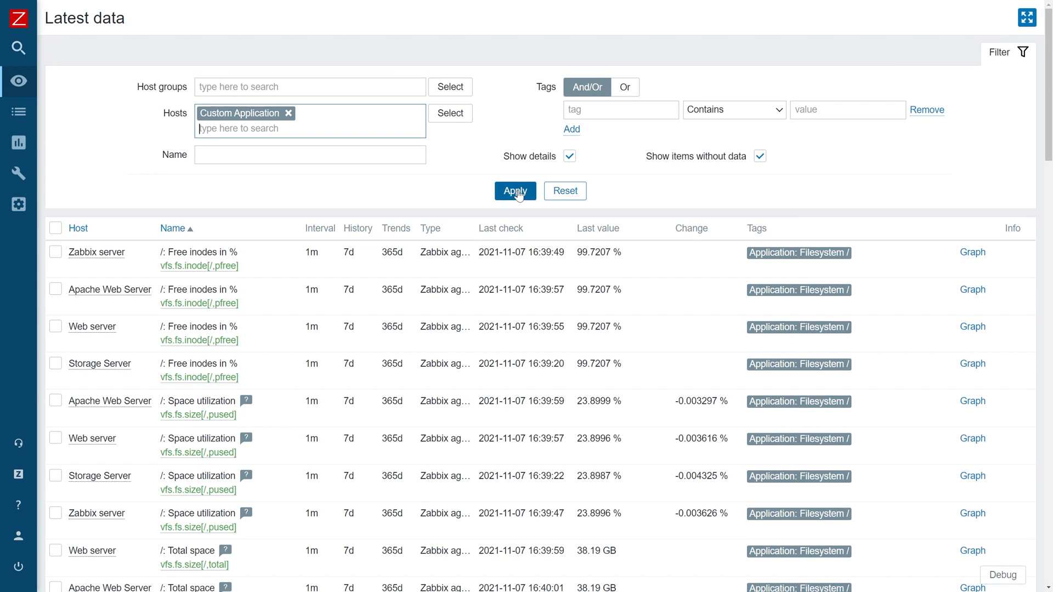
left_click(516, 191)
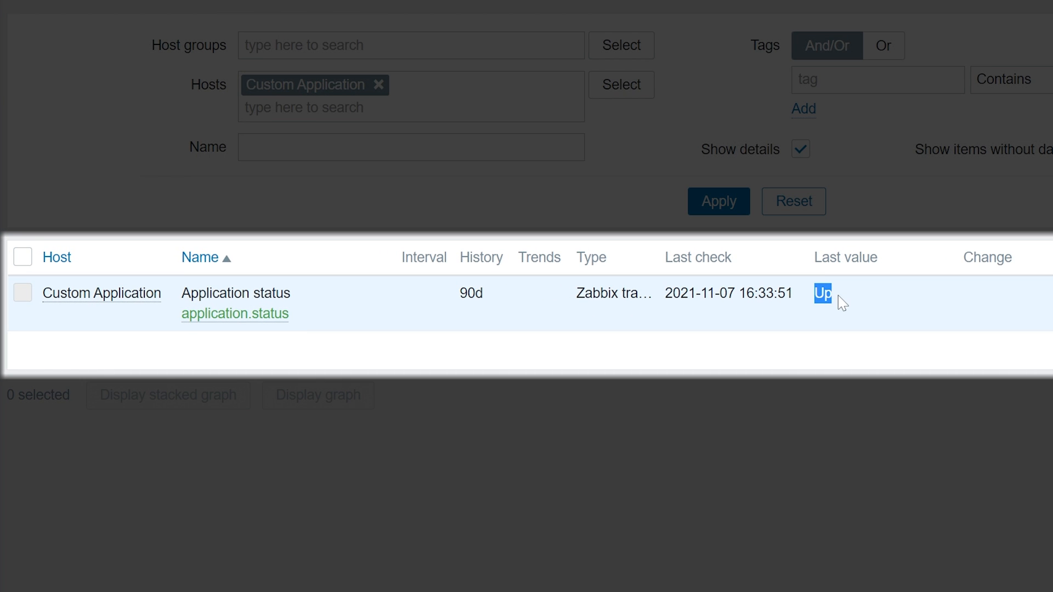